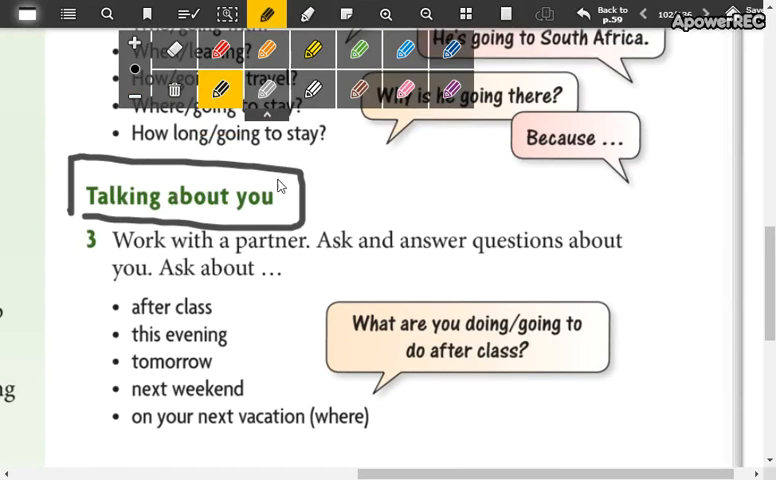
mouse_move(470, 253)
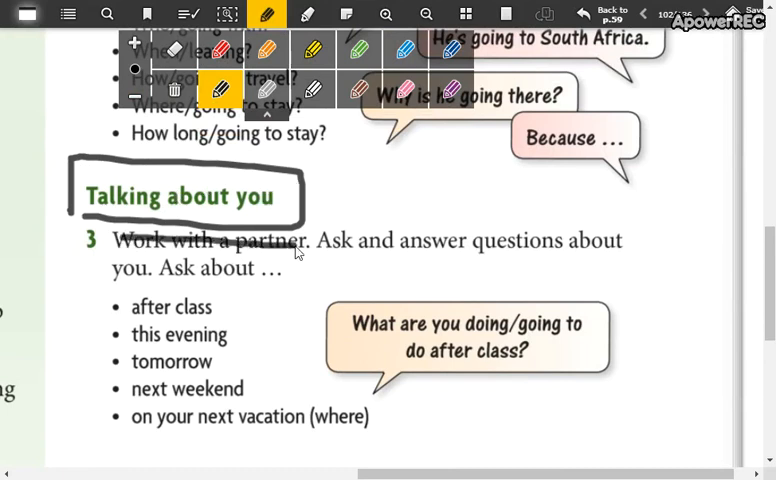
mouse_move(424, 217)
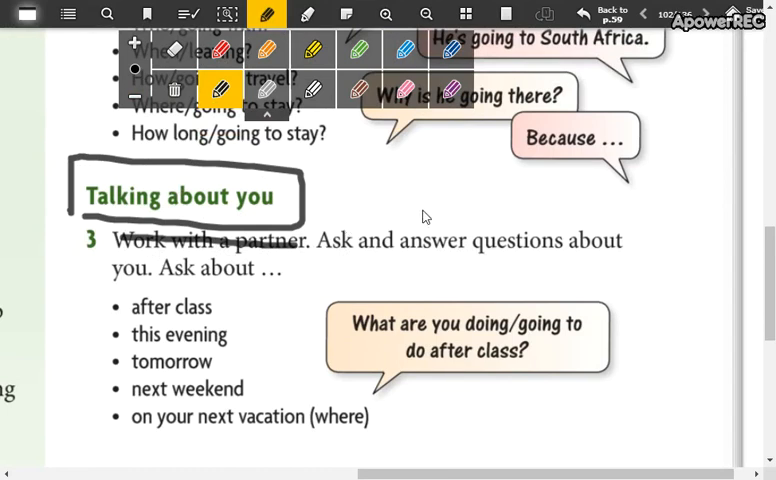
mouse_move(112, 289)
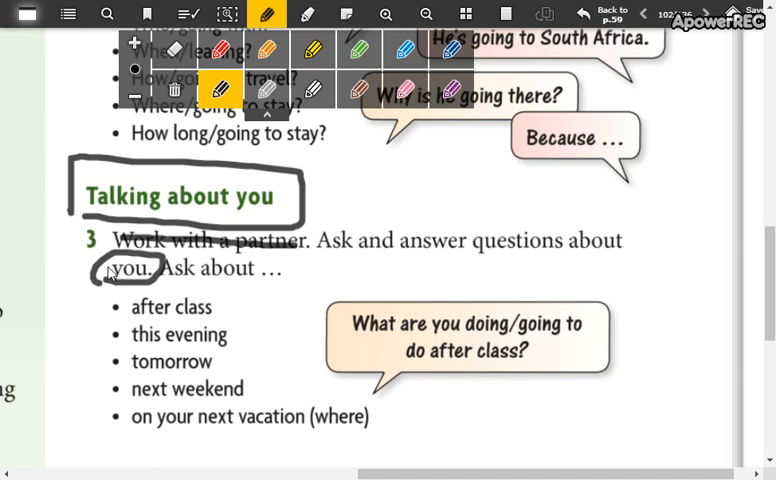
mouse_move(185, 147)
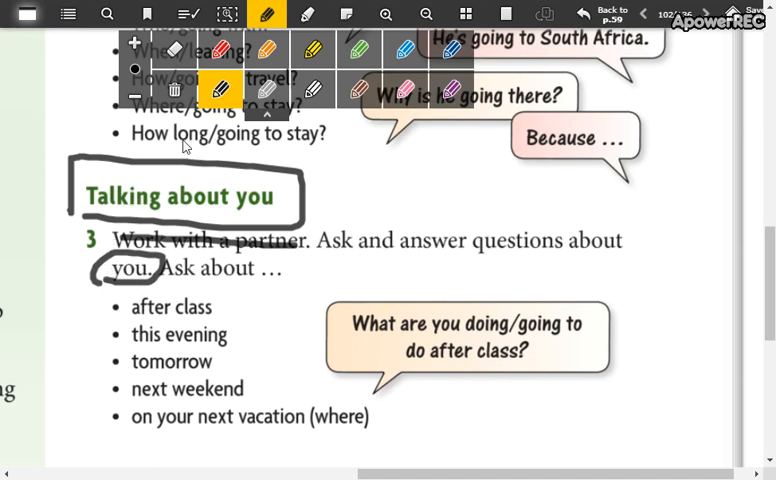
mouse_move(420, 315)
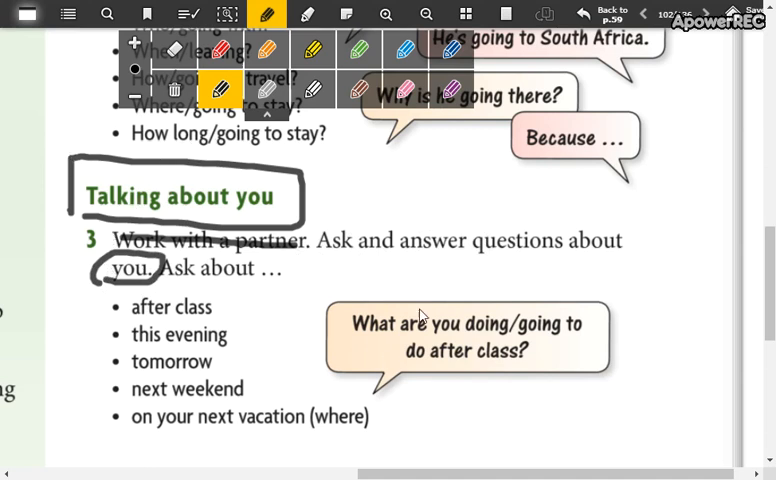
mouse_move(389, 214)
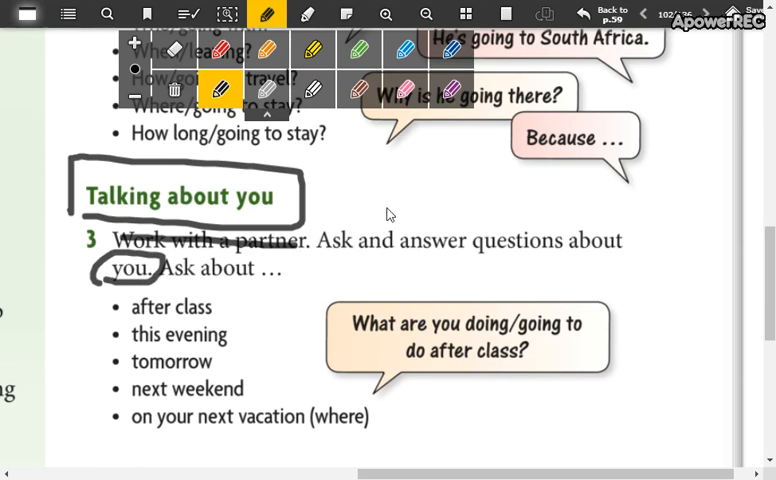
Step: Handwrite 'audio' beside the heading and tick the 'after class' bullet in black
left_click_drag(375, 195, 520, 215)
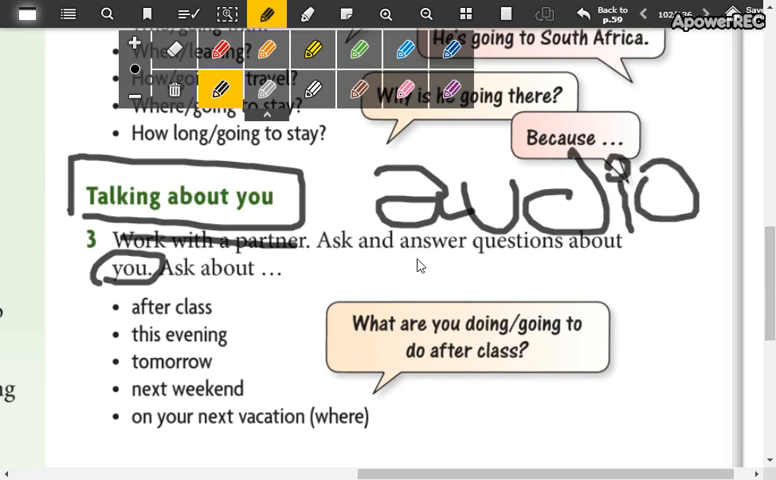
mouse_move(145, 310)
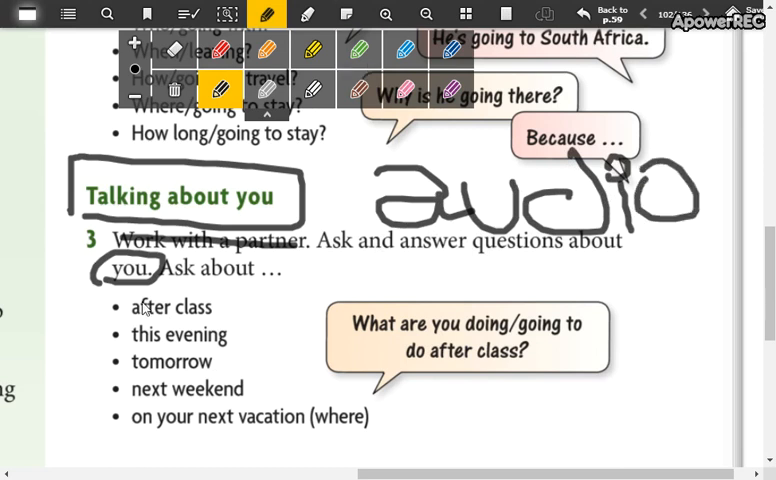
left_click_drag(215, 315, 245, 300)
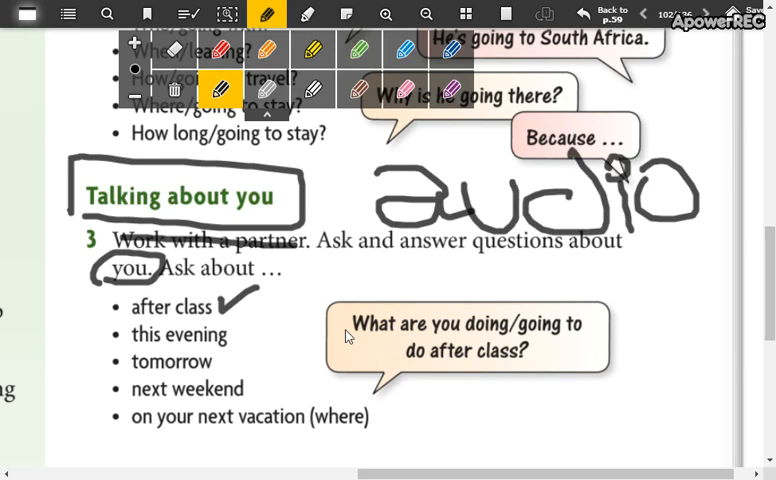
mouse_move(459, 363)
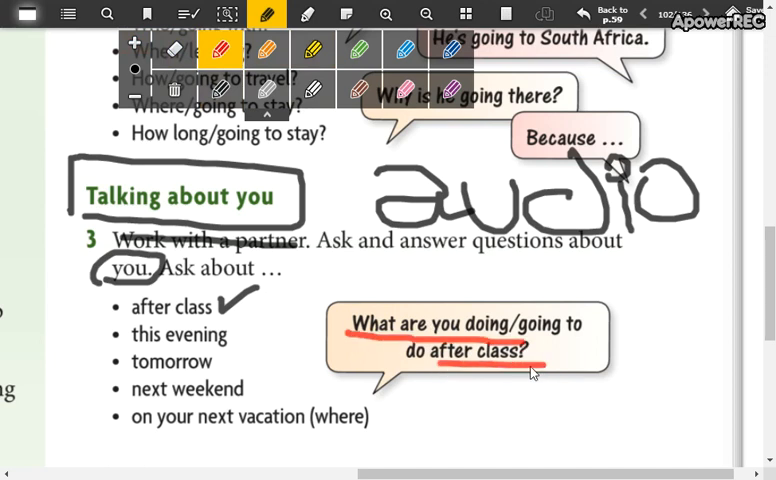
mouse_move(466, 307)
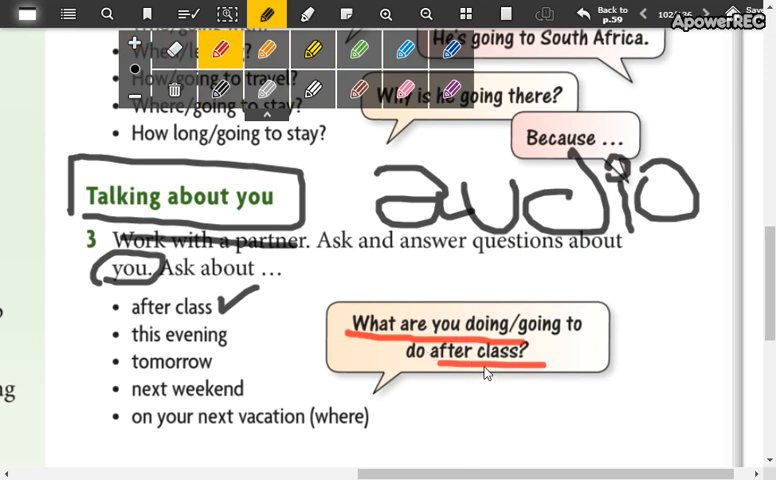
mouse_move(490, 340)
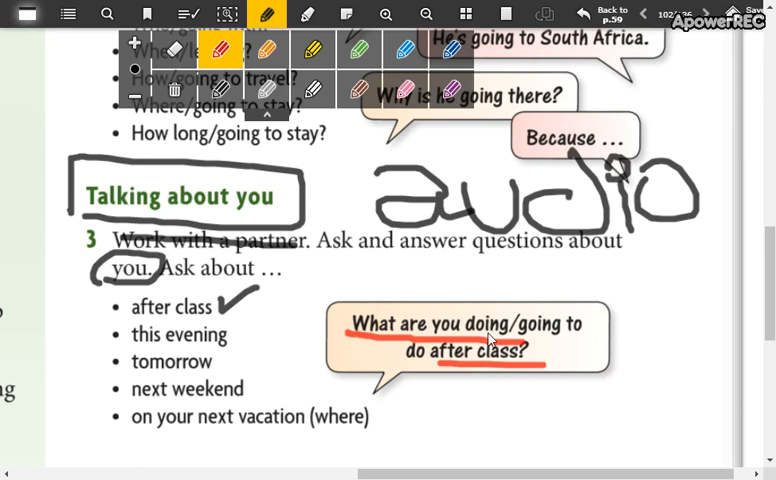
mouse_move(483, 395)
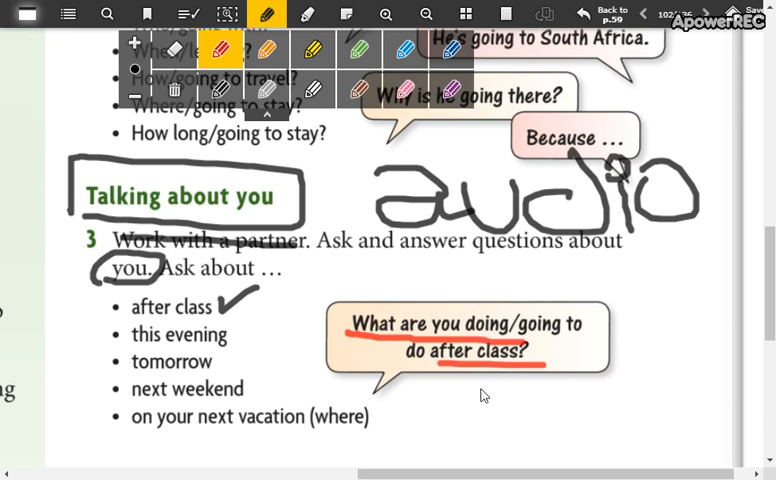
Step: Select the green pen from the annotation toolbar
left_click(359, 50)
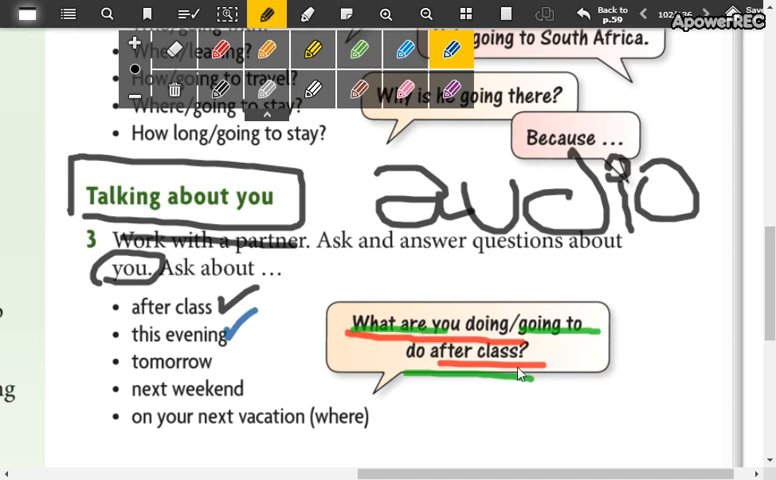
mouse_move(398, 363)
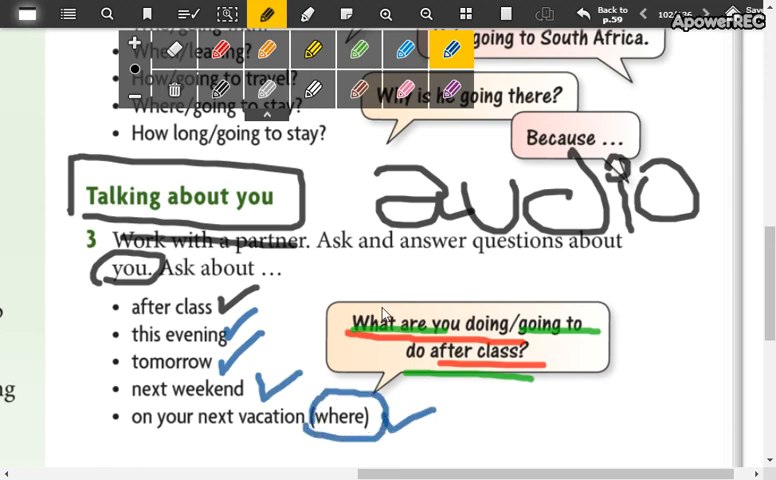
mouse_move(335, 415)
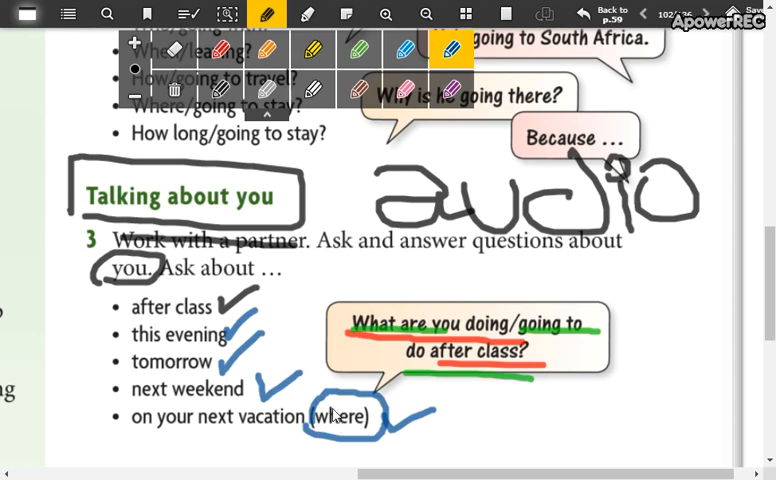
mouse_move(480, 348)
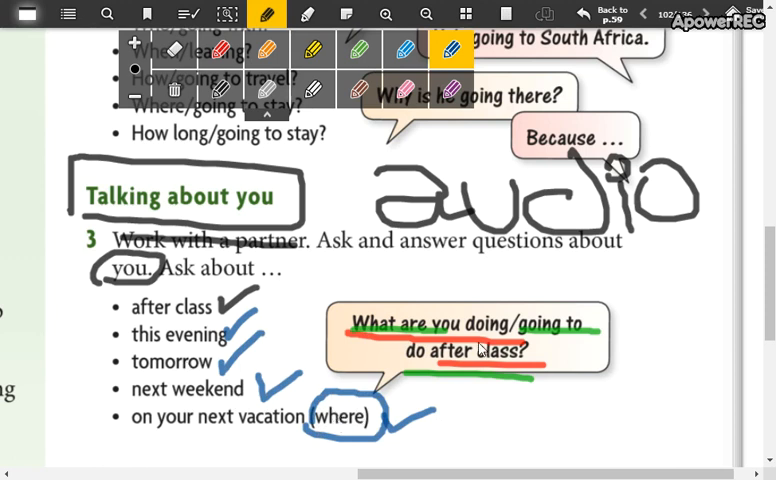
mouse_move(497, 275)
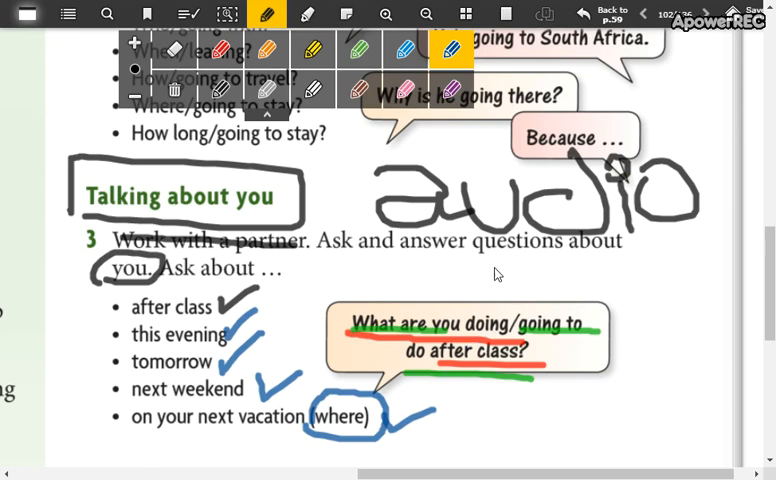
Step: Select the yellow pen in the annotation palette
left_click(311, 53)
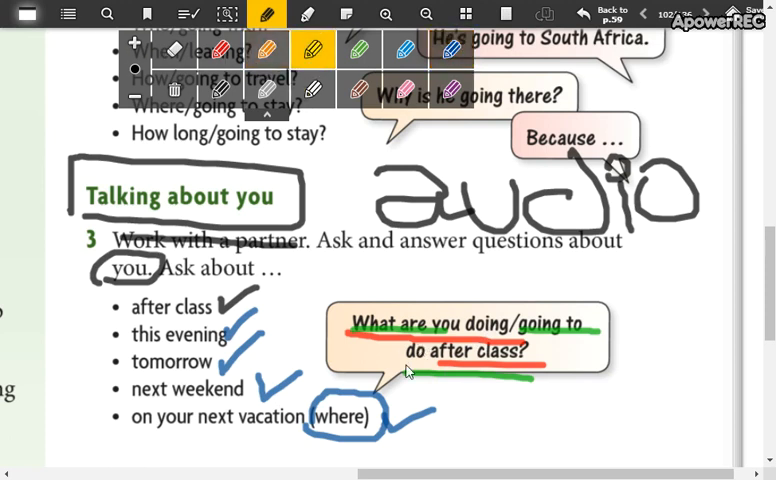
mouse_move(410, 367)
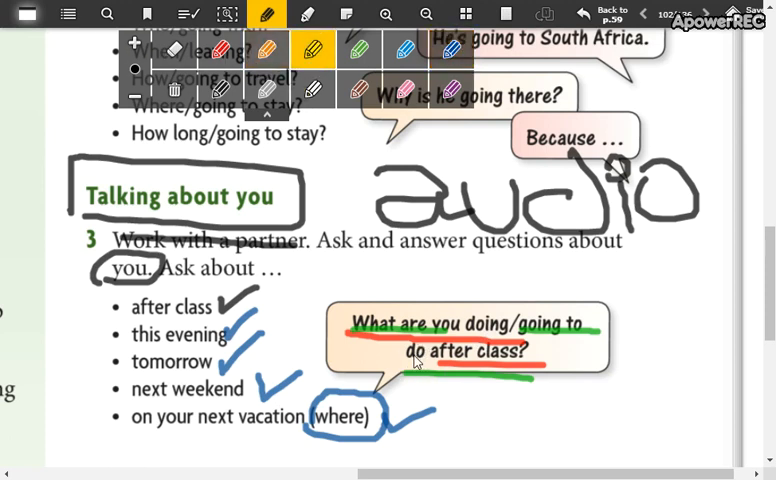
mouse_move(460, 223)
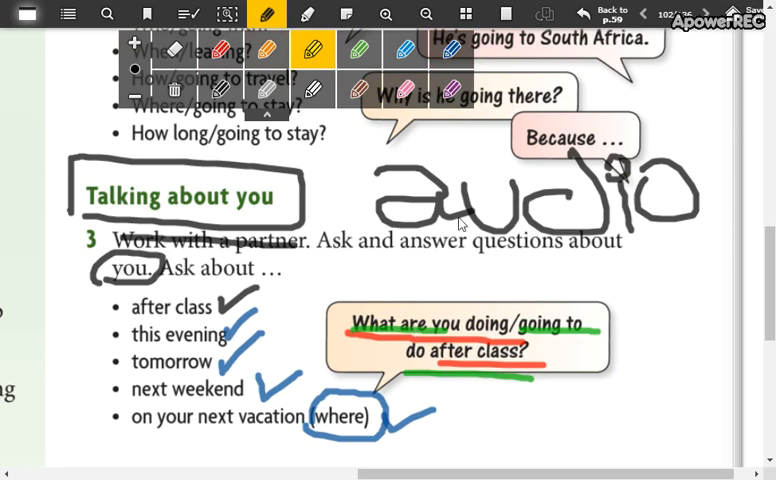
mouse_move(503, 205)
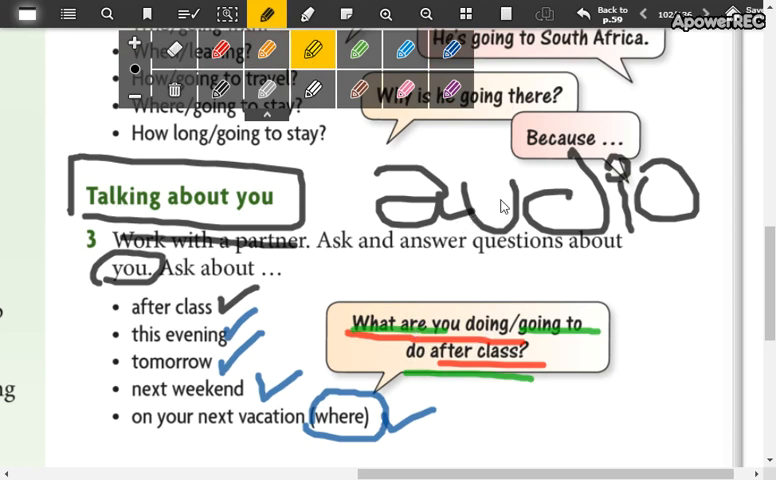
mouse_move(734, 76)
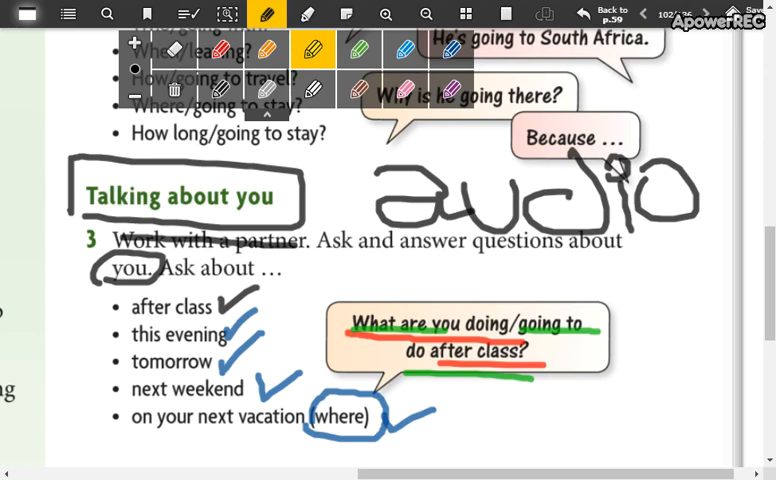
mouse_move(649, 147)
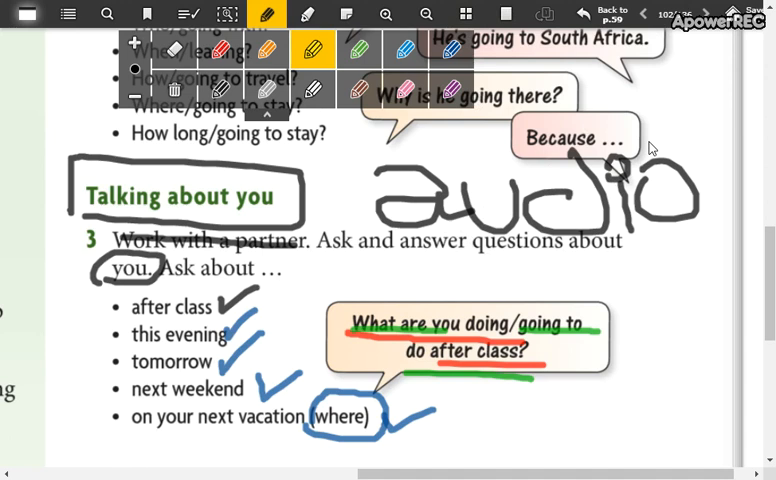